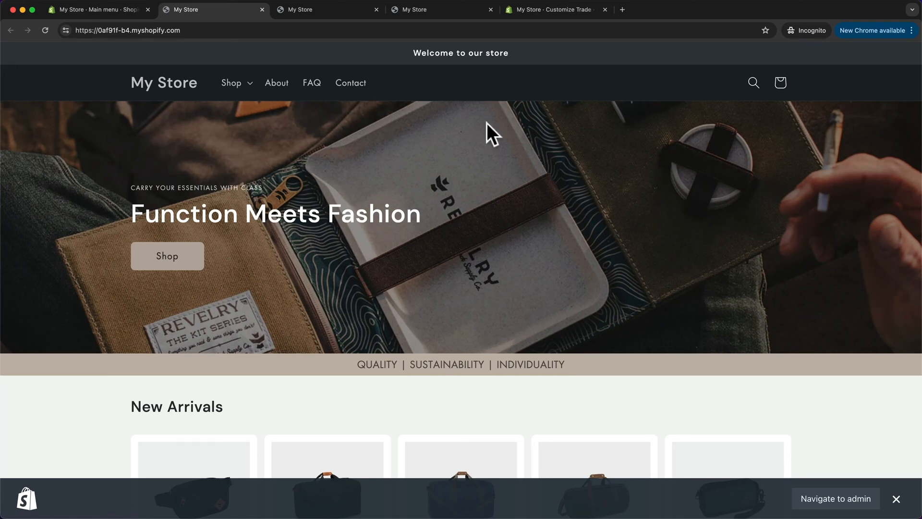
mouse_move(478, 80)
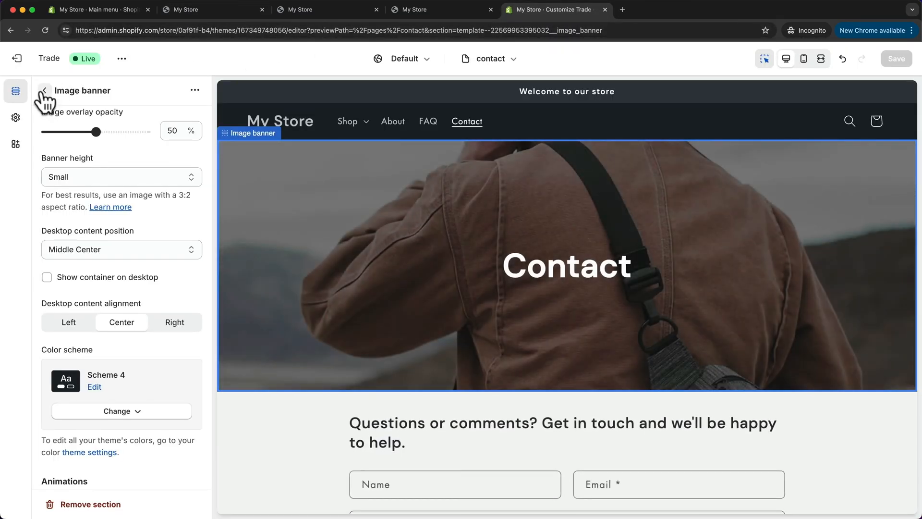
Return from the Image banner settings to the contact page's section list
click(45, 90)
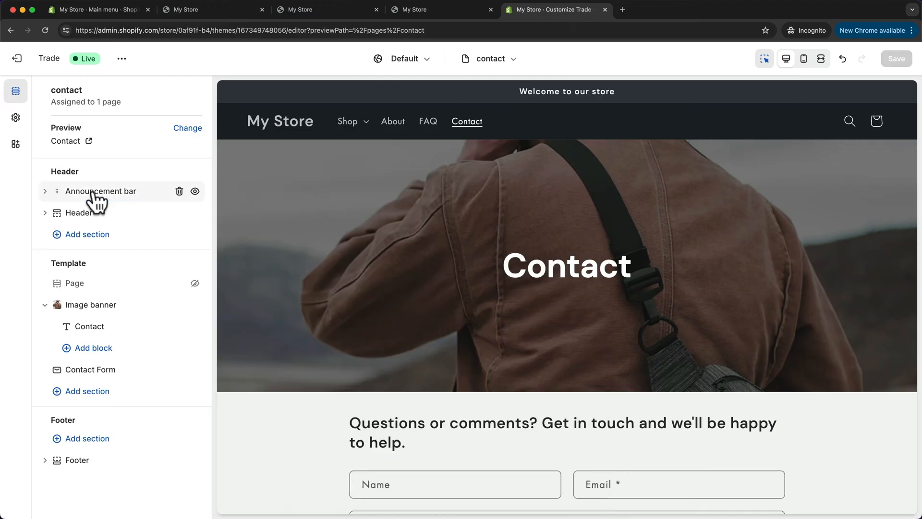
Expand the announcement bar to show its 'Welcome to our store' announcement block
click(101, 190)
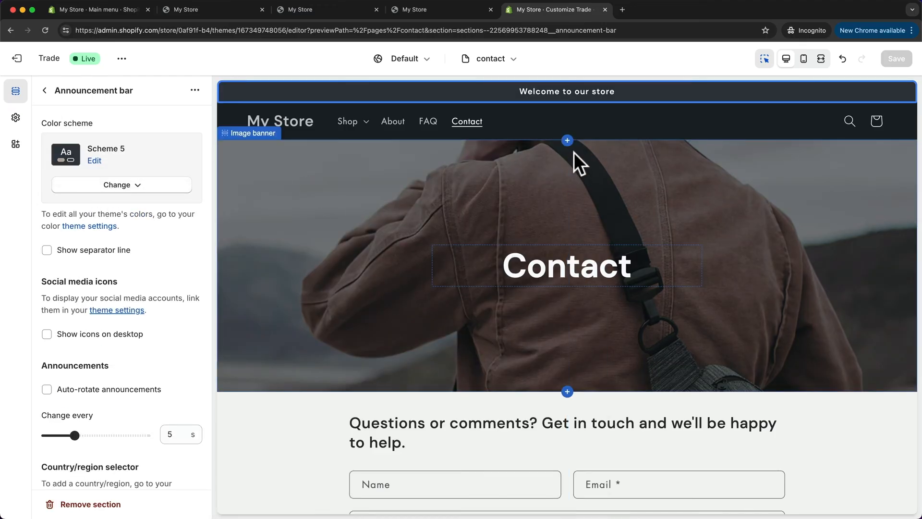
mouse_move(519, 105)
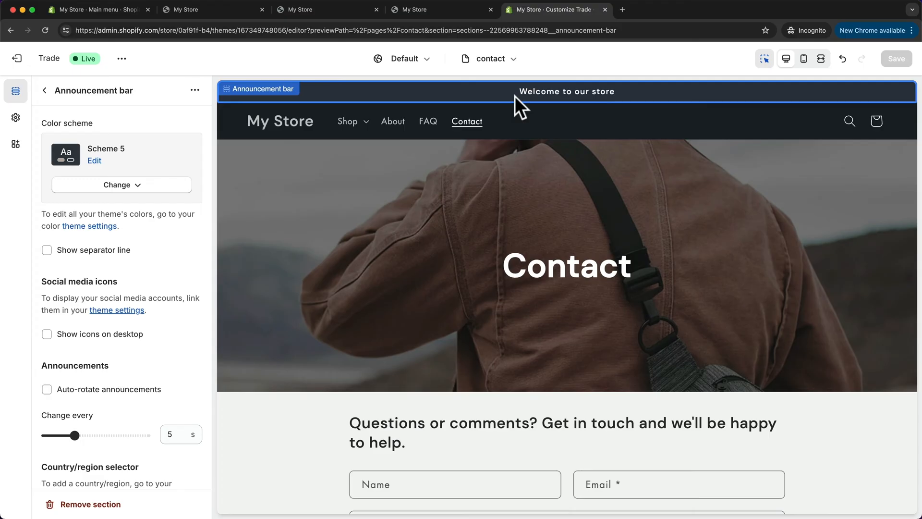
mouse_move(88, 85)
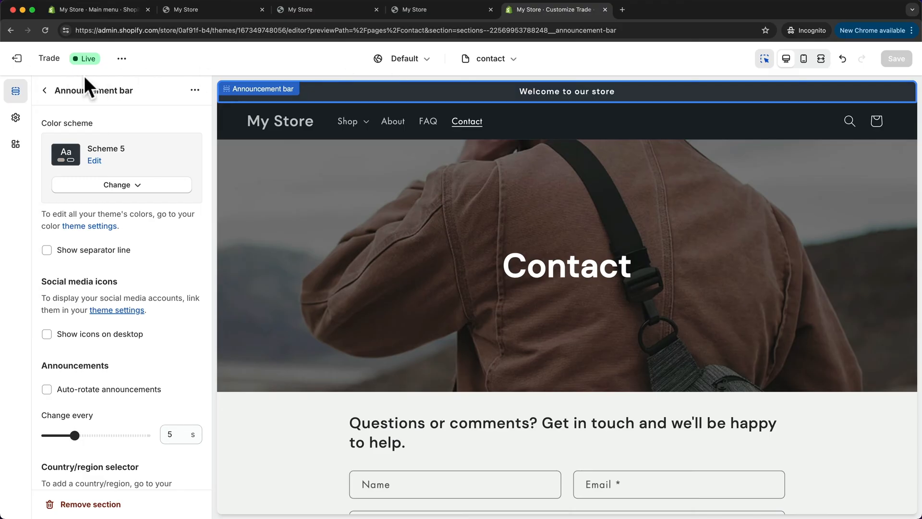
mouse_move(517, 105)
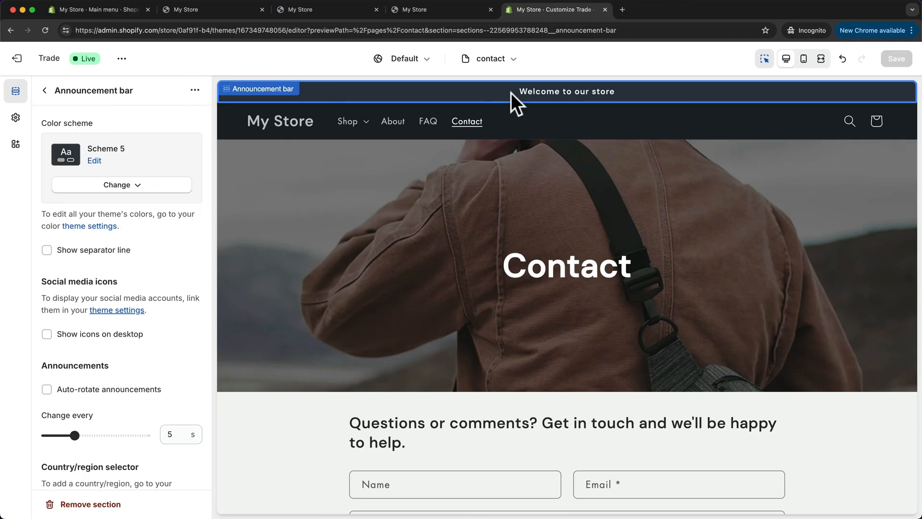
mouse_move(538, 101)
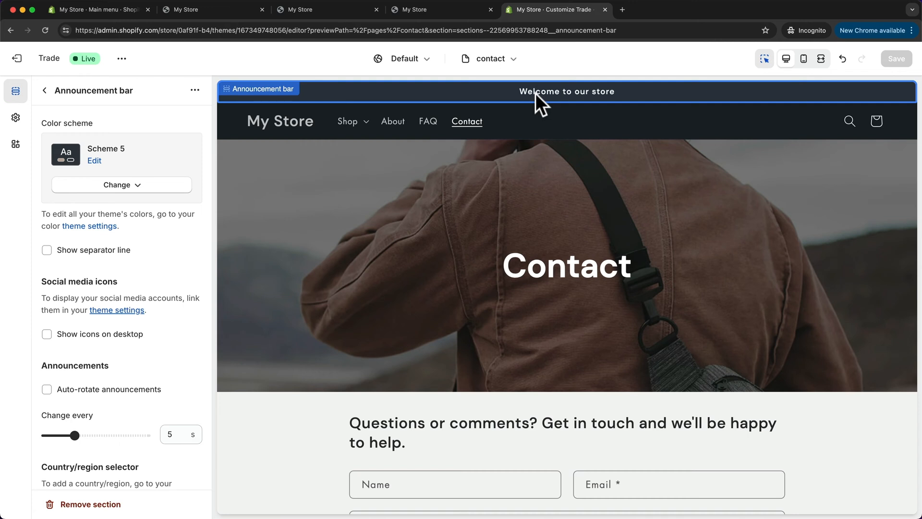
mouse_move(114, 78)
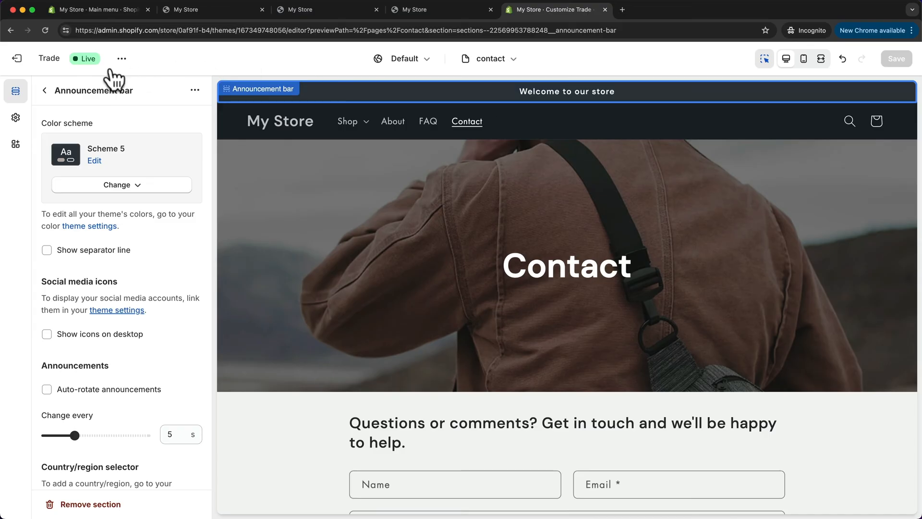
click(44, 91)
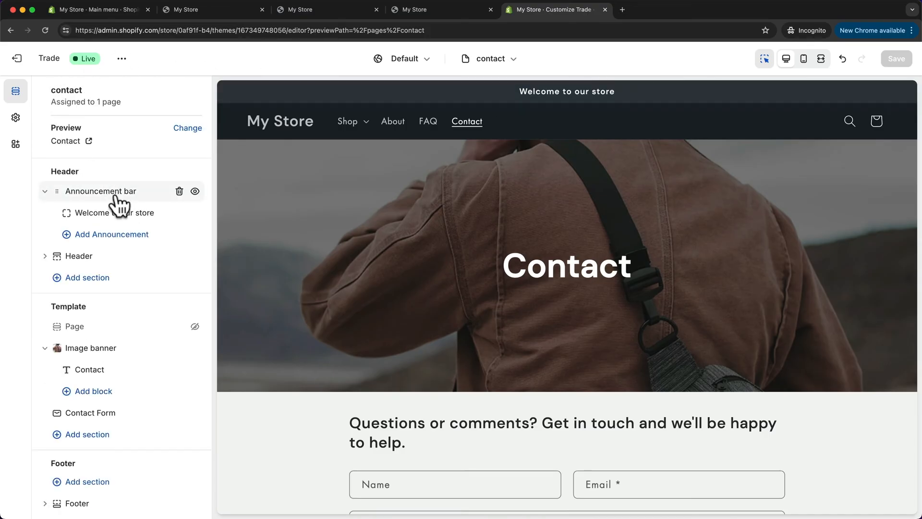
mouse_move(183, 198)
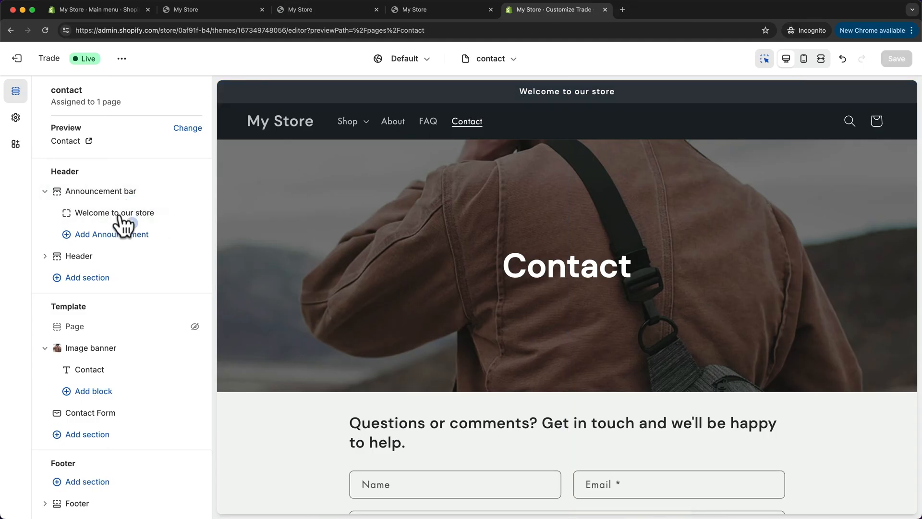
Replace the announcement text with 'Free shipping for order over $50' and return to the section list
click(114, 213)
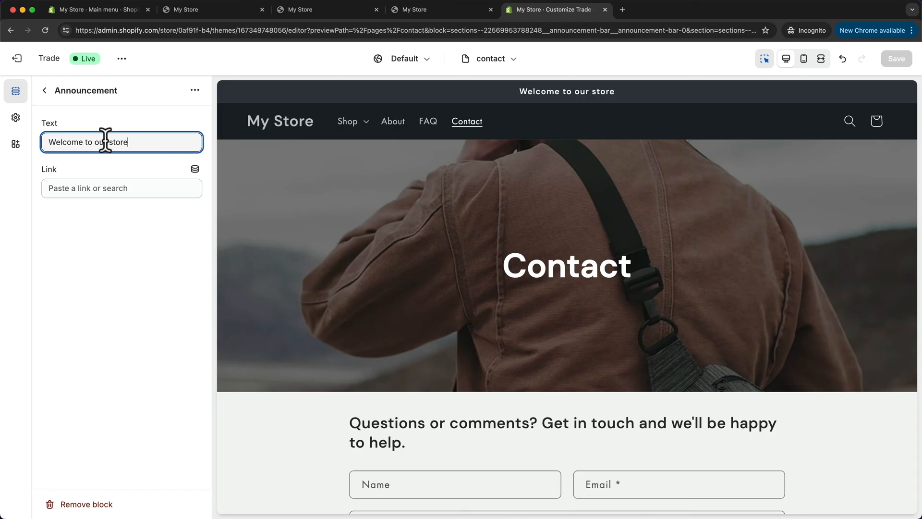
triple_click(122, 142)
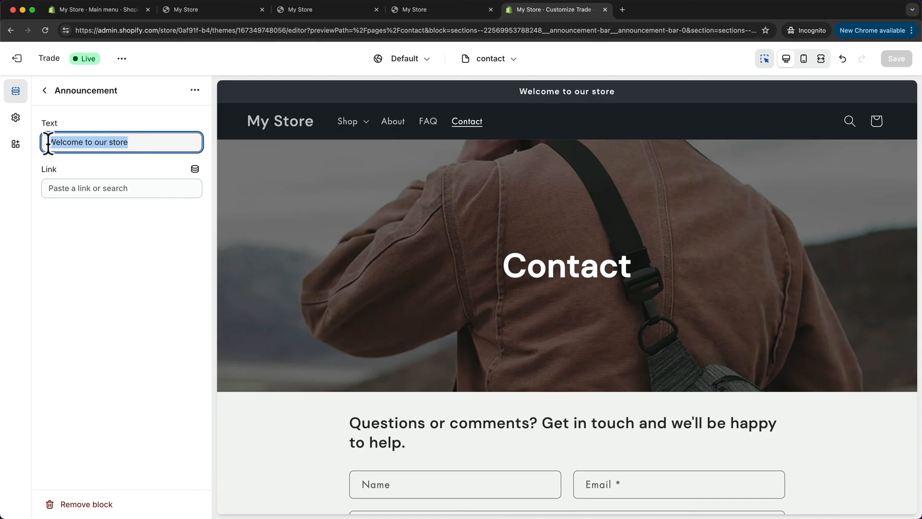
text(Free shipp)
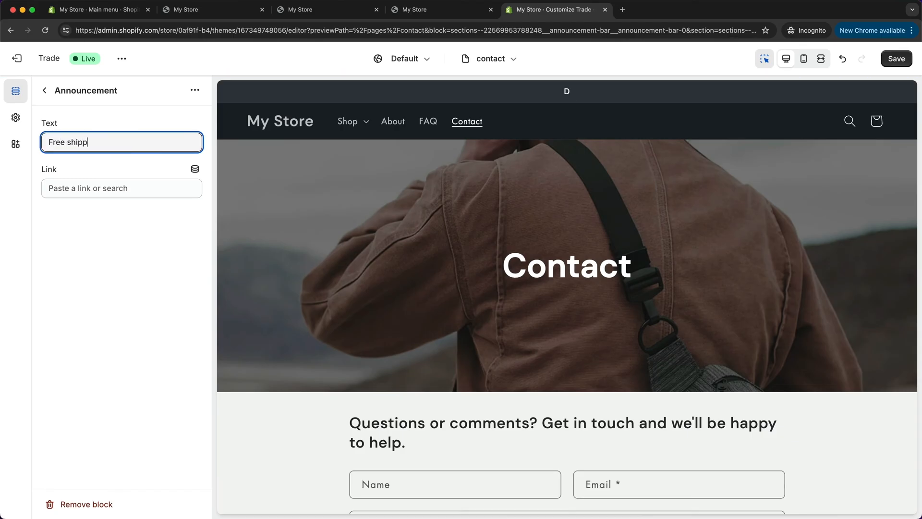
text(ing for order)
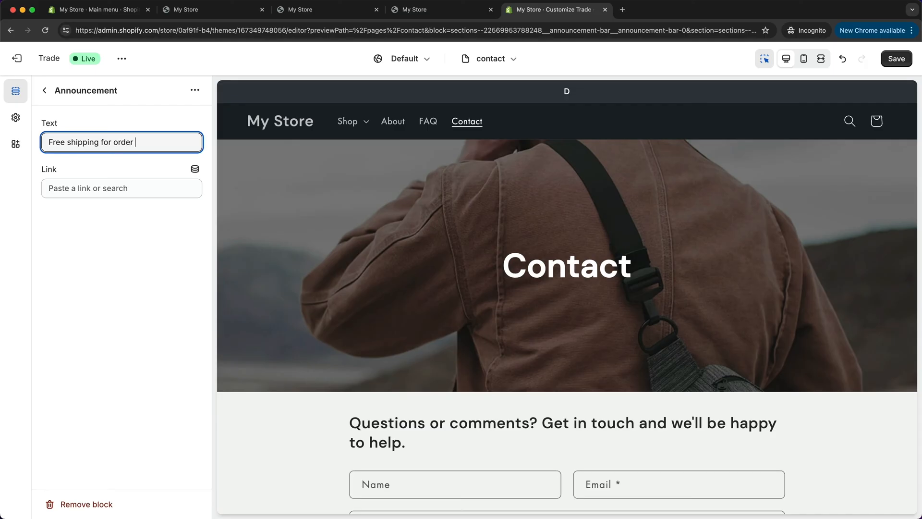
text(over)
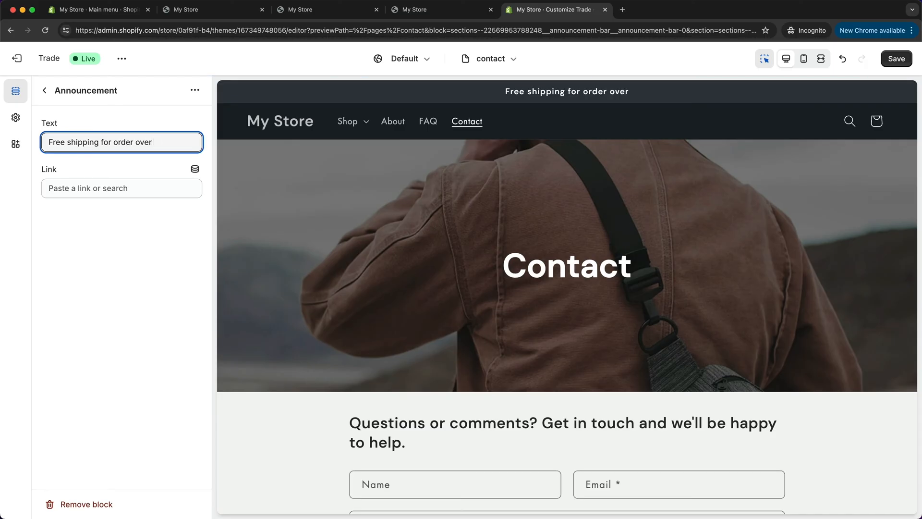
text($5)
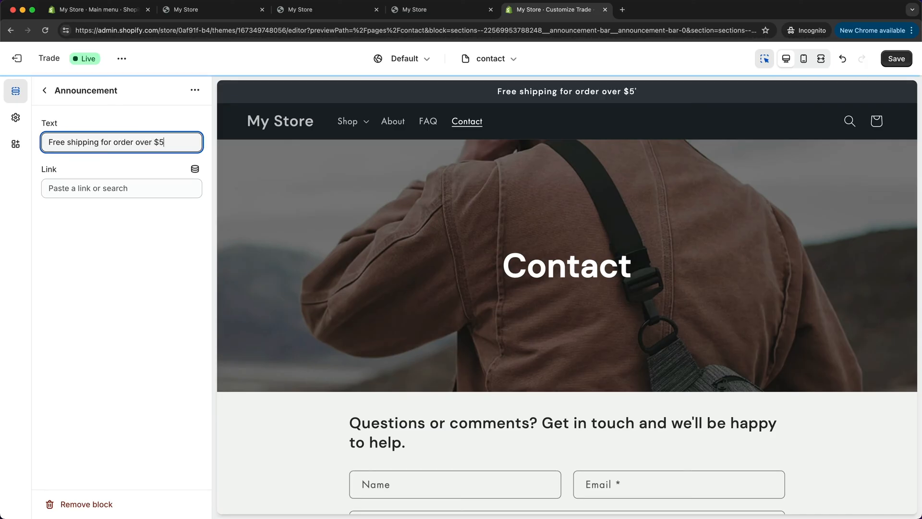
text(0)
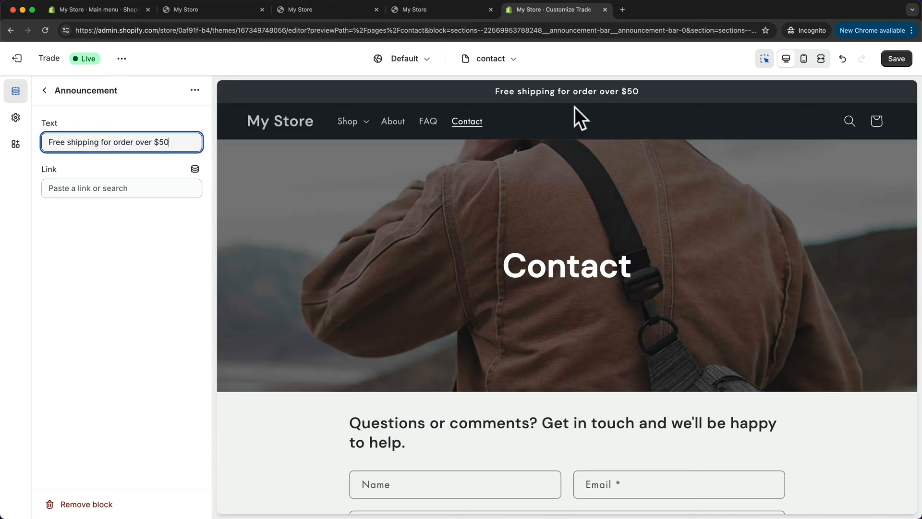
click(45, 90)
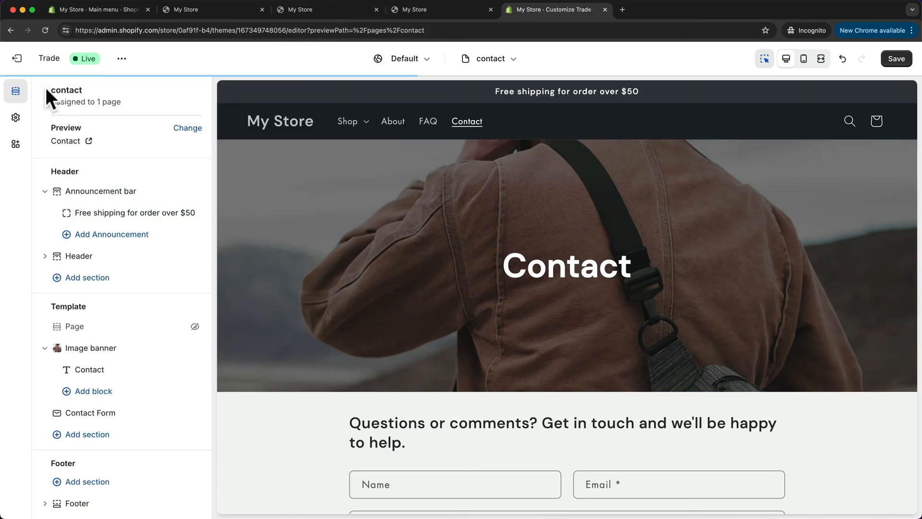
mouse_move(78, 255)
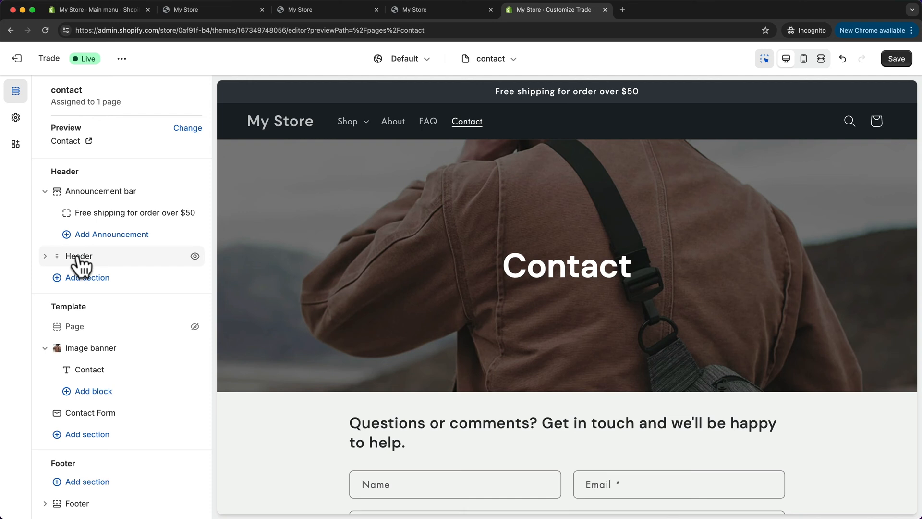
Set the header's desktop logo position to Middle center
click(78, 255)
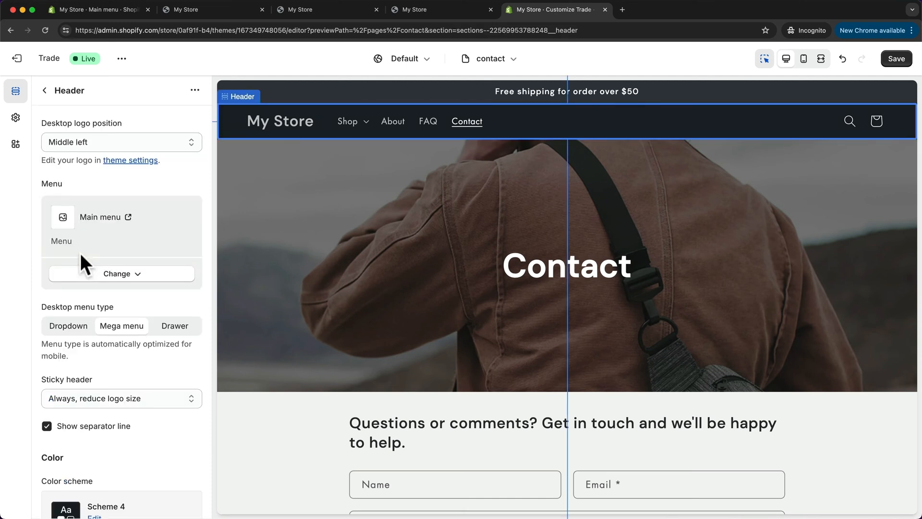
mouse_move(326, 82)
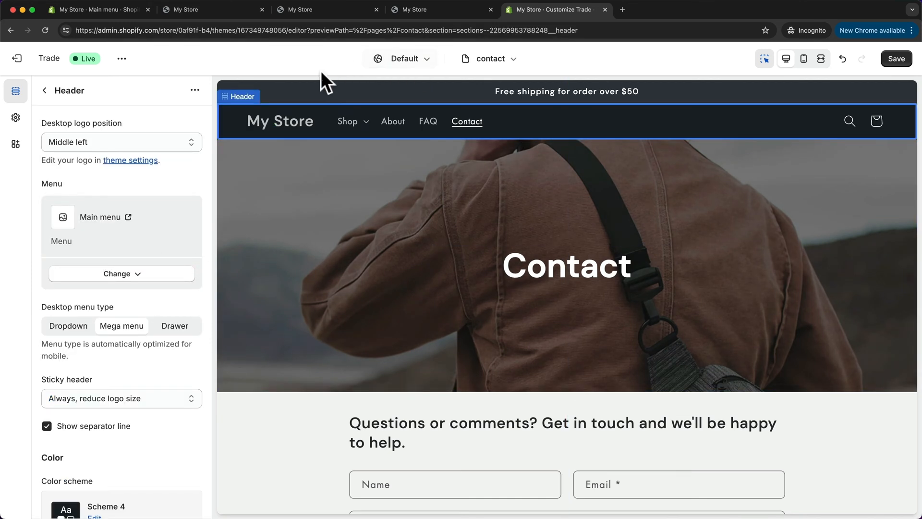
mouse_move(467, 140)
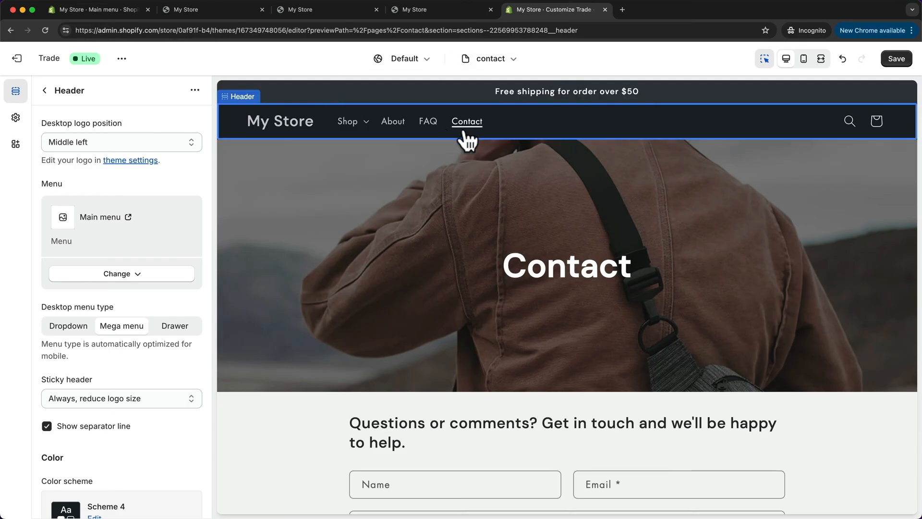
mouse_move(262, 114)
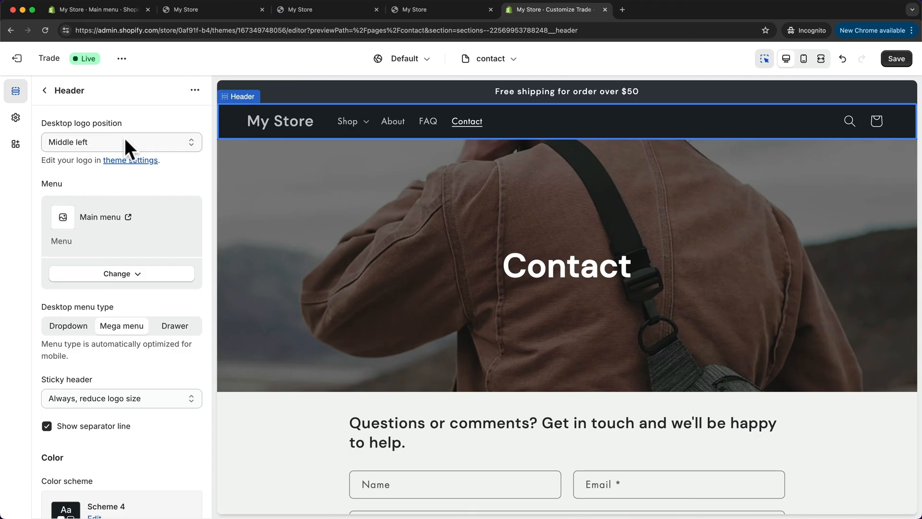
click(121, 142)
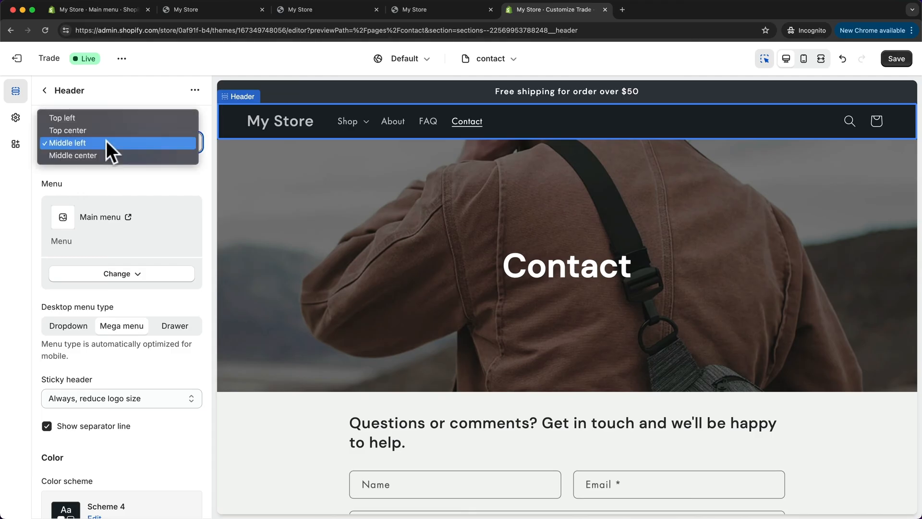
click(73, 156)
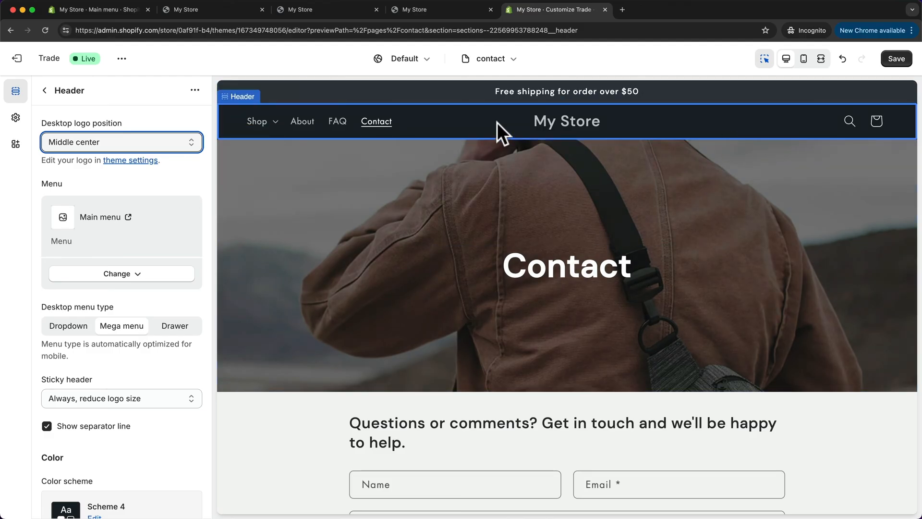
mouse_move(615, 147)
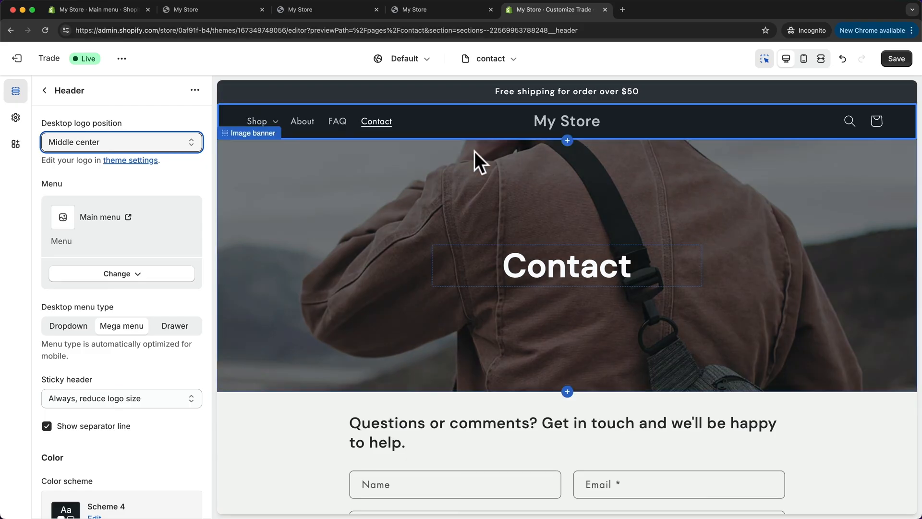
mouse_move(334, 143)
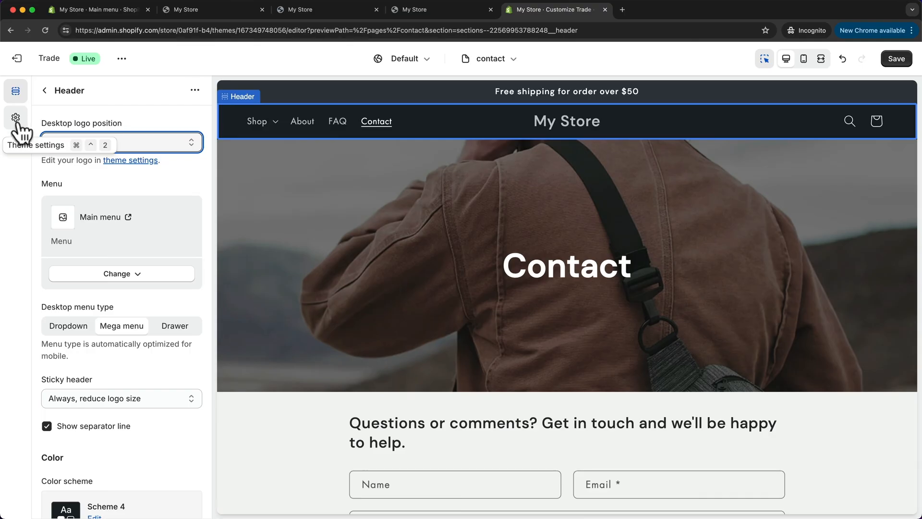
Upload the logo PNG into the theme settings' Logo image slot
click(15, 117)
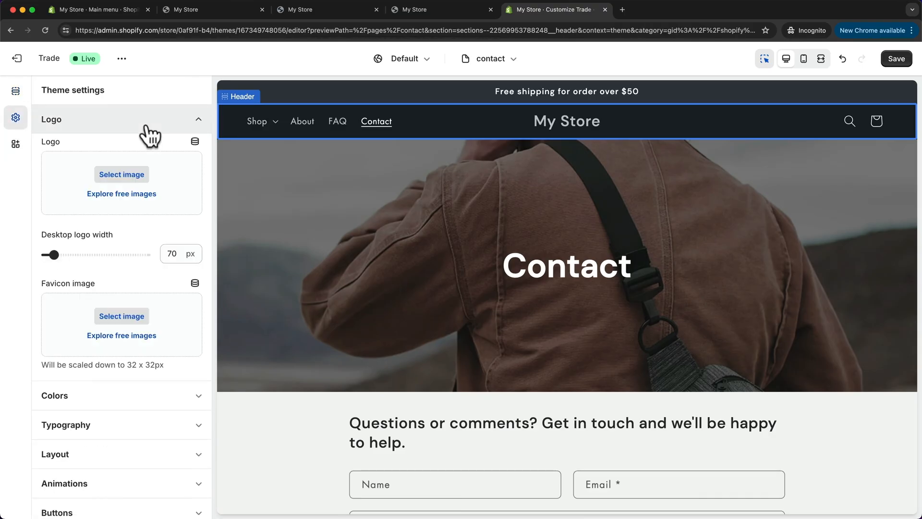
mouse_move(145, 210)
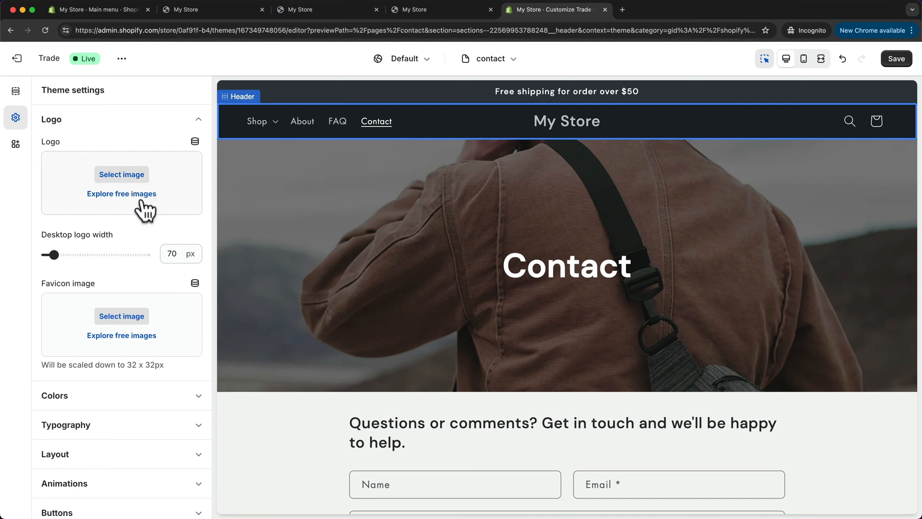
mouse_move(490, 122)
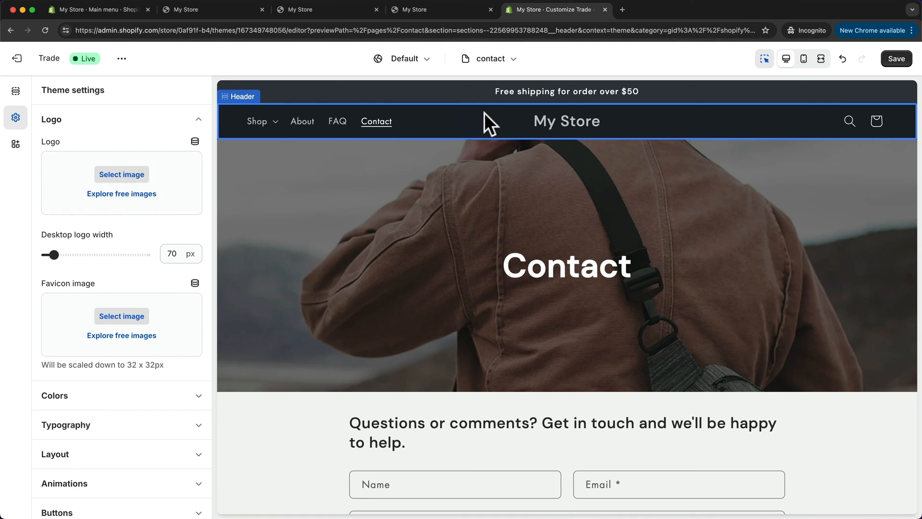
mouse_move(596, 135)
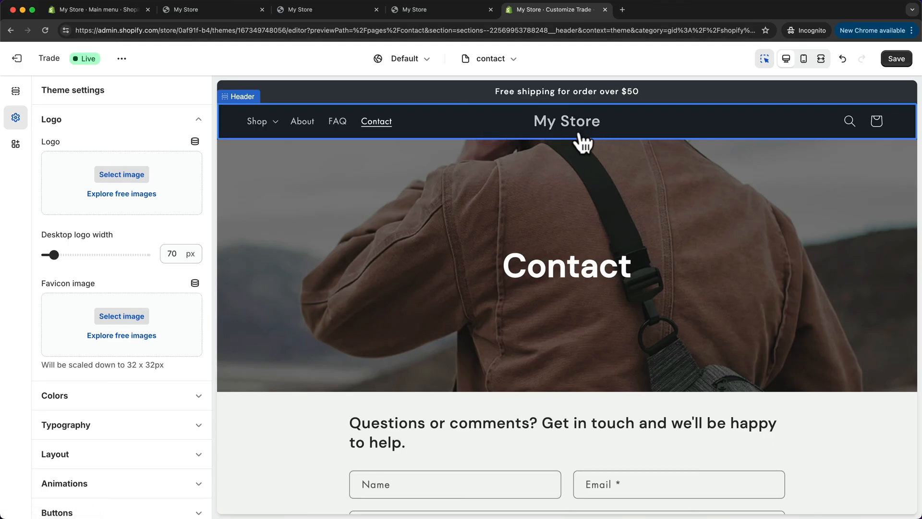
mouse_move(528, 128)
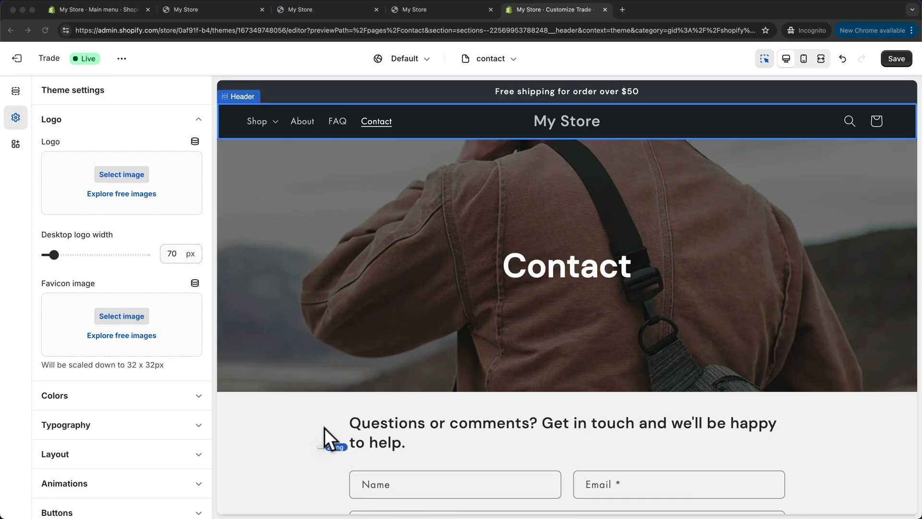
click(121, 174)
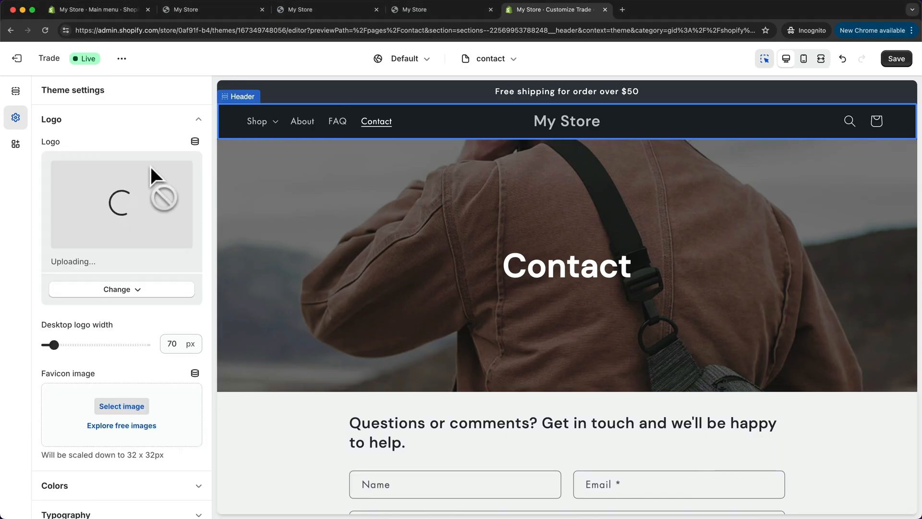